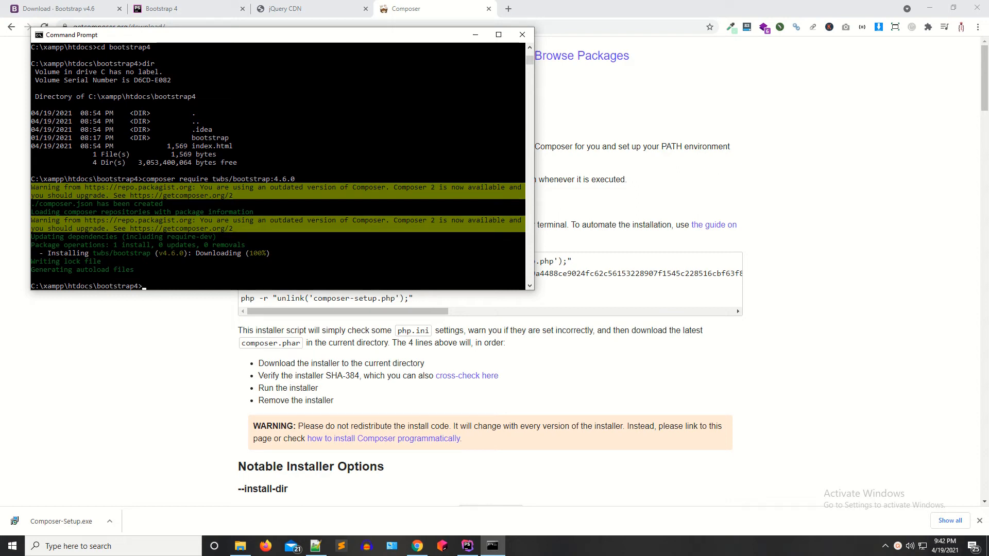
mouse_move(465, 47)
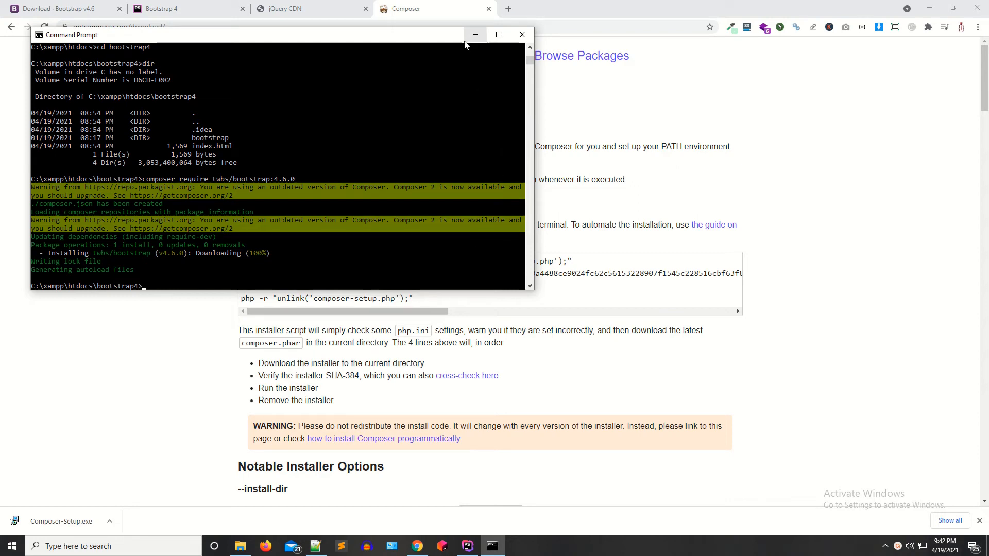
Minimize the Command Prompt window showing the completed Bootstrap 4.6.0 Composer install
left_click(476, 34)
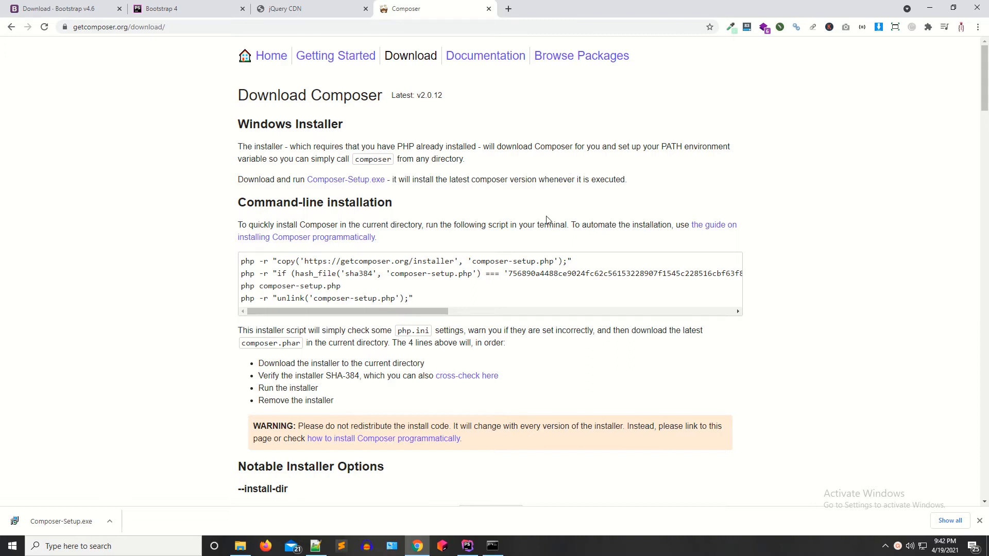
mouse_move(533, 225)
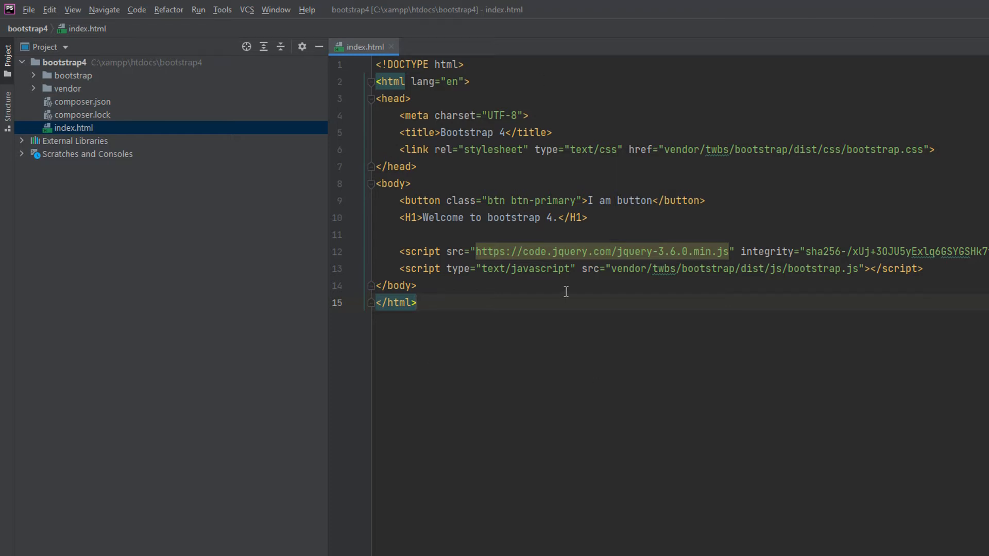
mouse_move(569, 289)
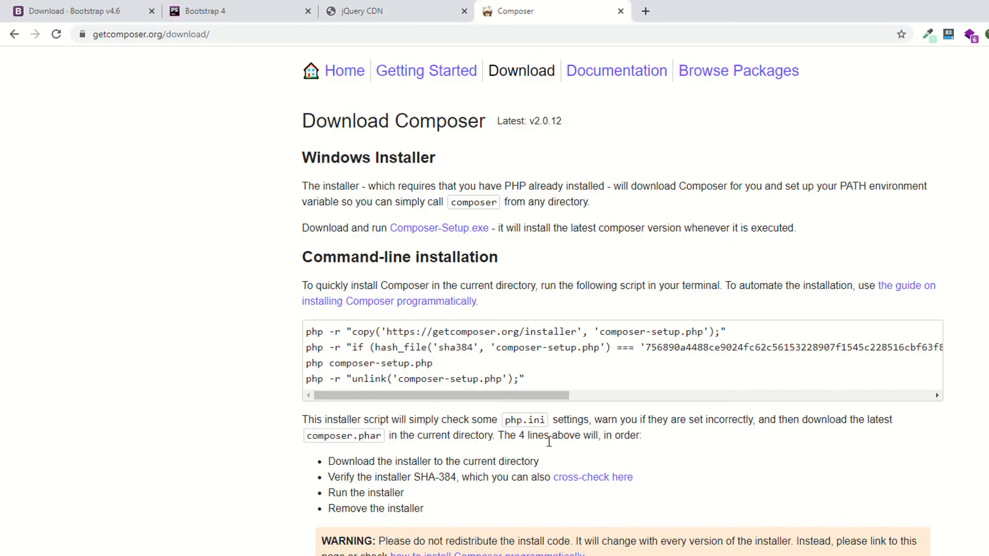
mouse_move(551, 447)
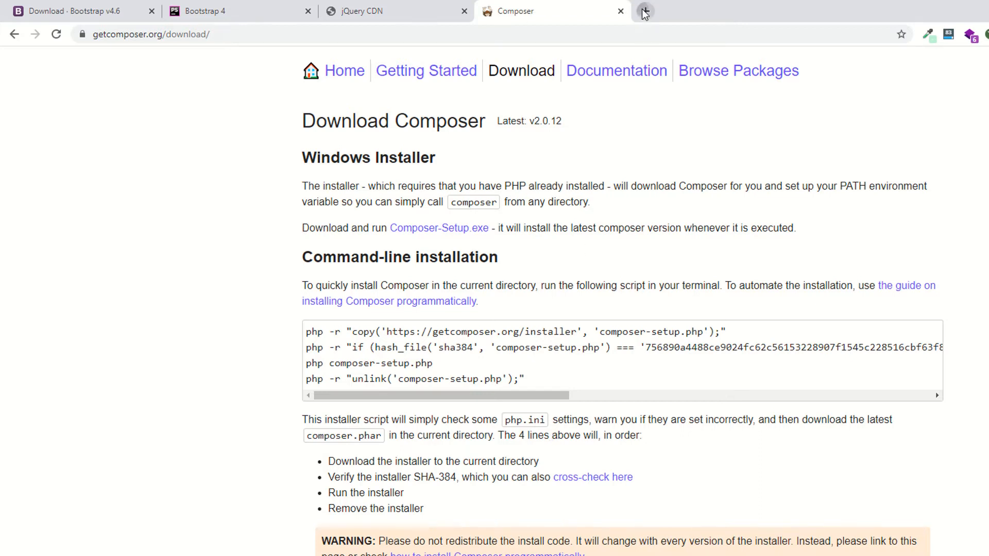
Open a new browser tab on jetbrains.com and go to the PhpStorm product page
left_click(646, 10)
type("jetbrains.com")
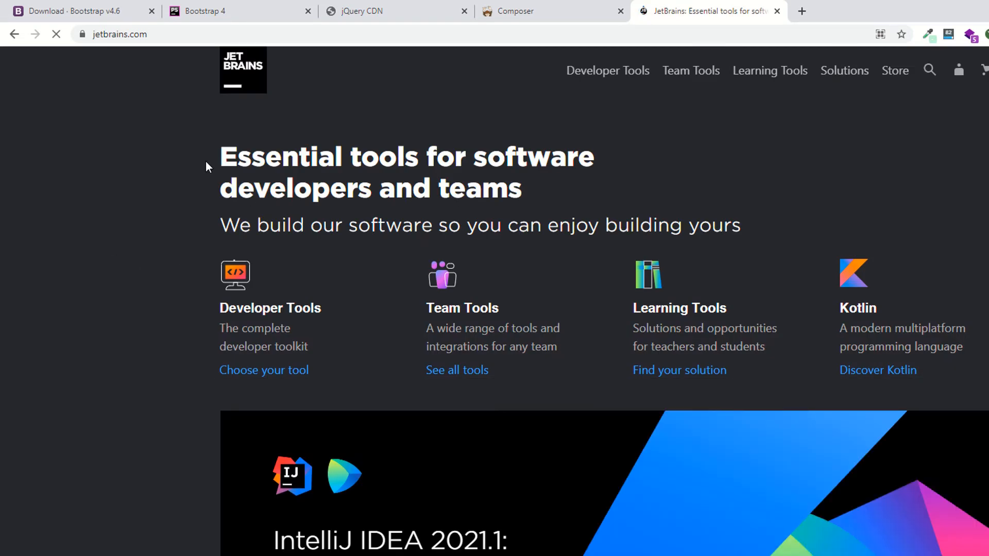
left_click_drag(222, 187, 522, 187)
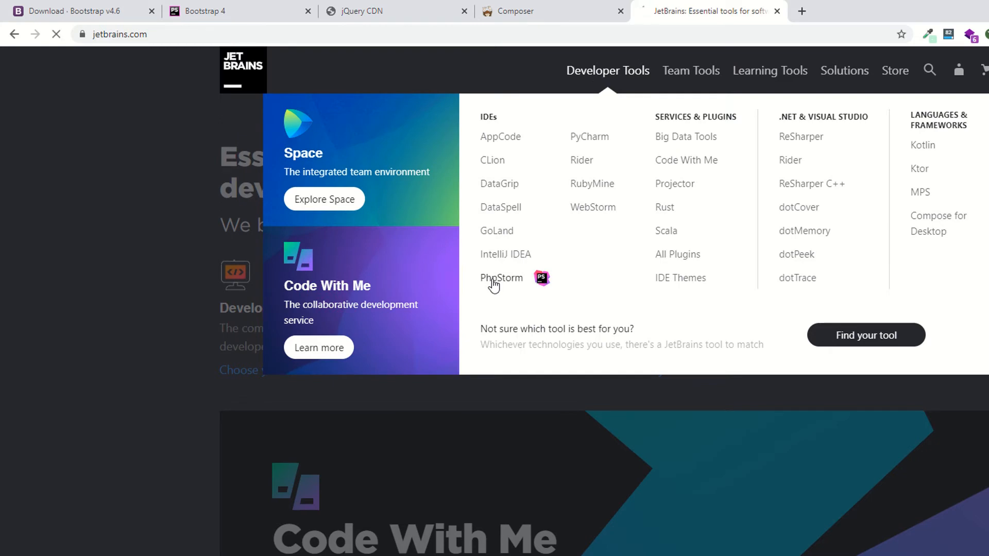
left_click(501, 277)
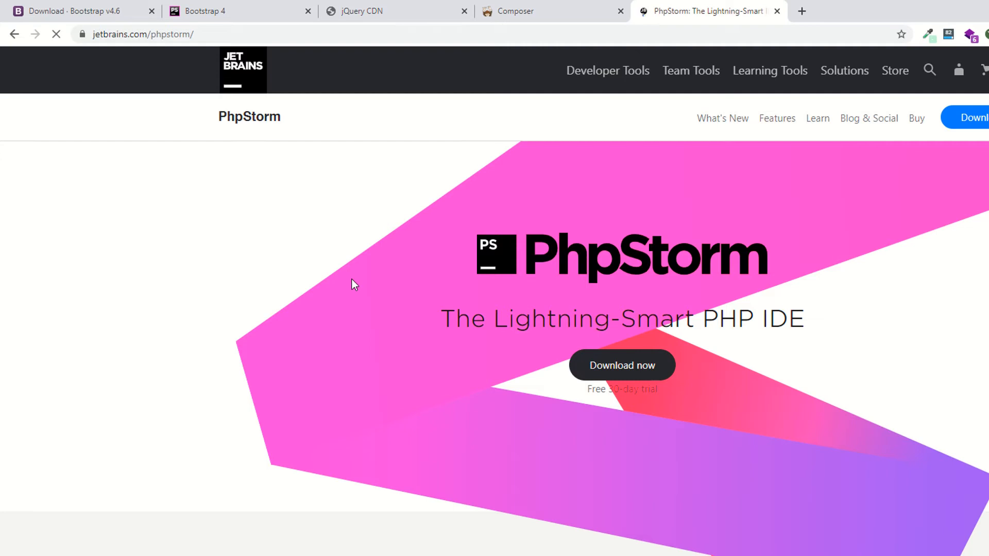
scroll("down", 3)
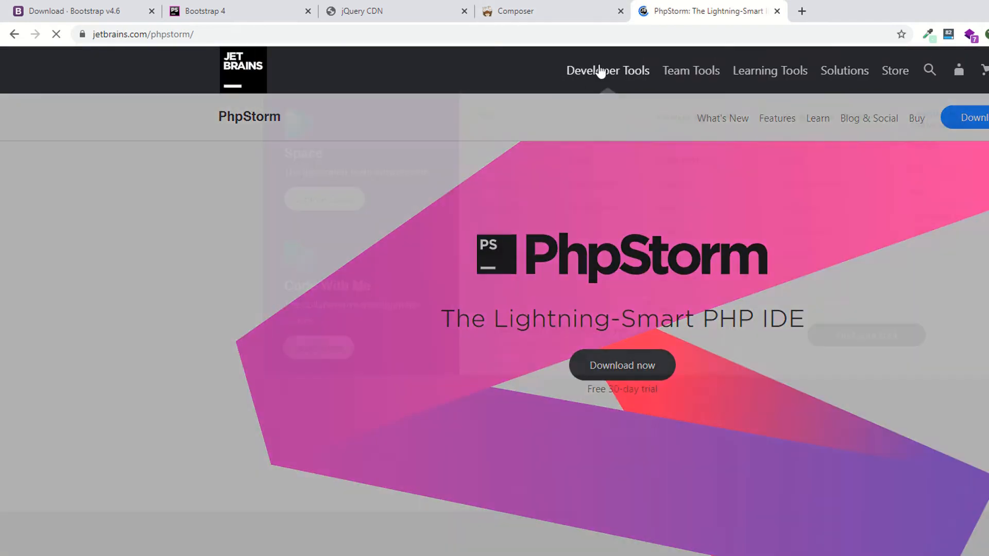
left_click(608, 70)
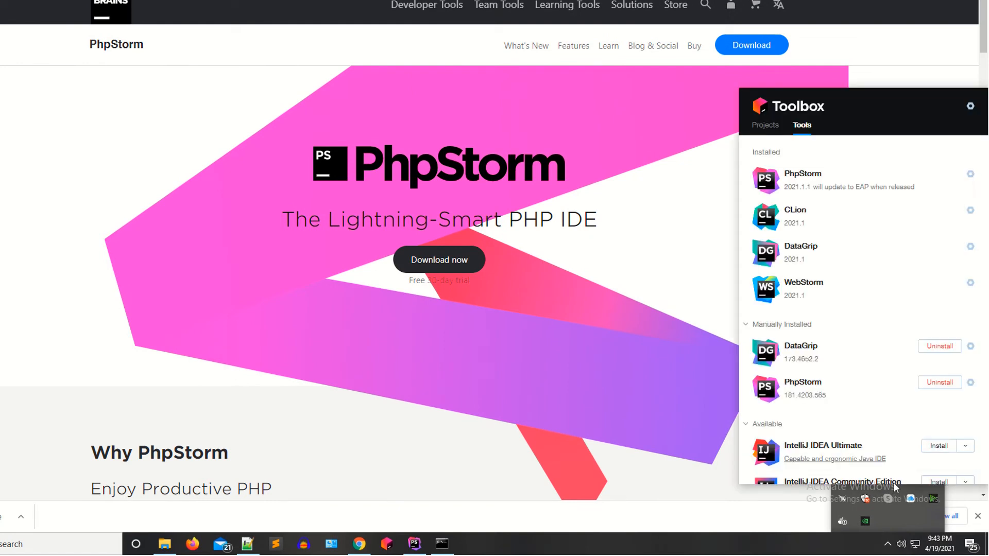
mouse_move(784, 217)
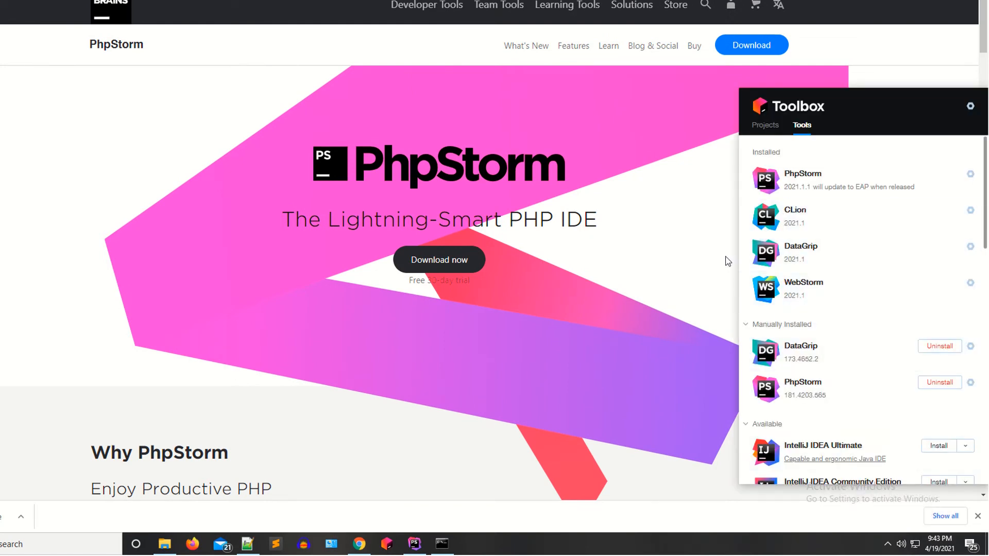
mouse_move(794, 292)
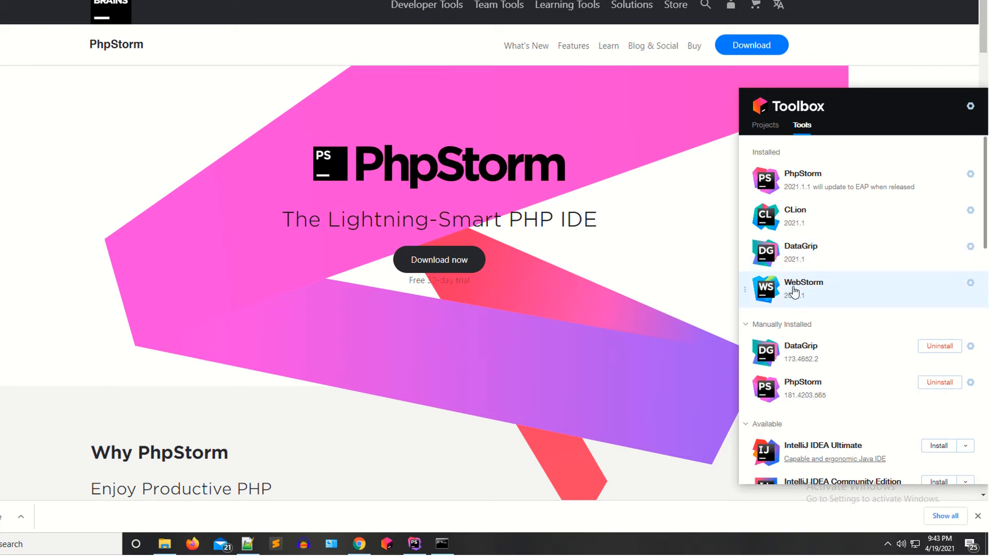
mouse_move(797, 182)
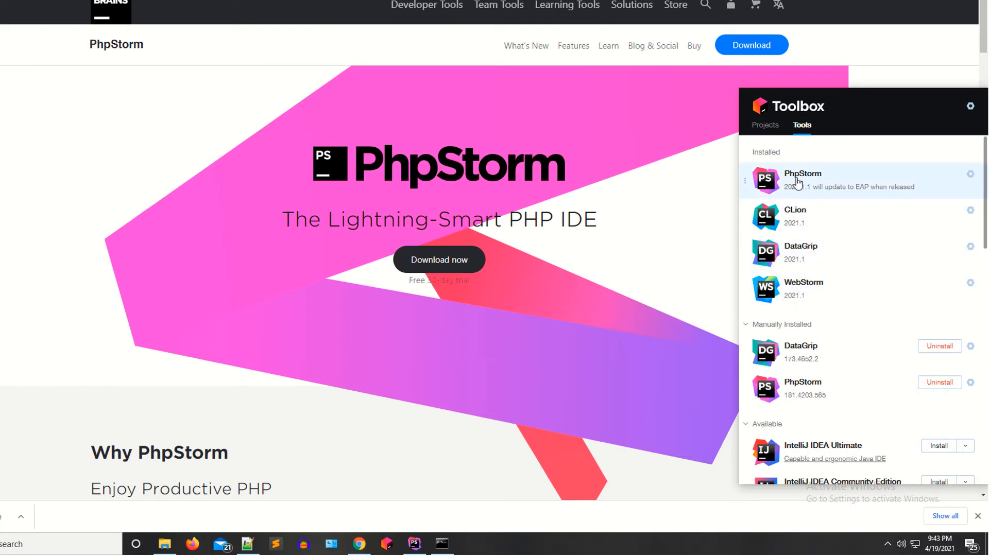
Review installed IDEs like PhpStorm and WebStorm in JetBrains Toolbox, then dismiss it
left_click(428, 5)
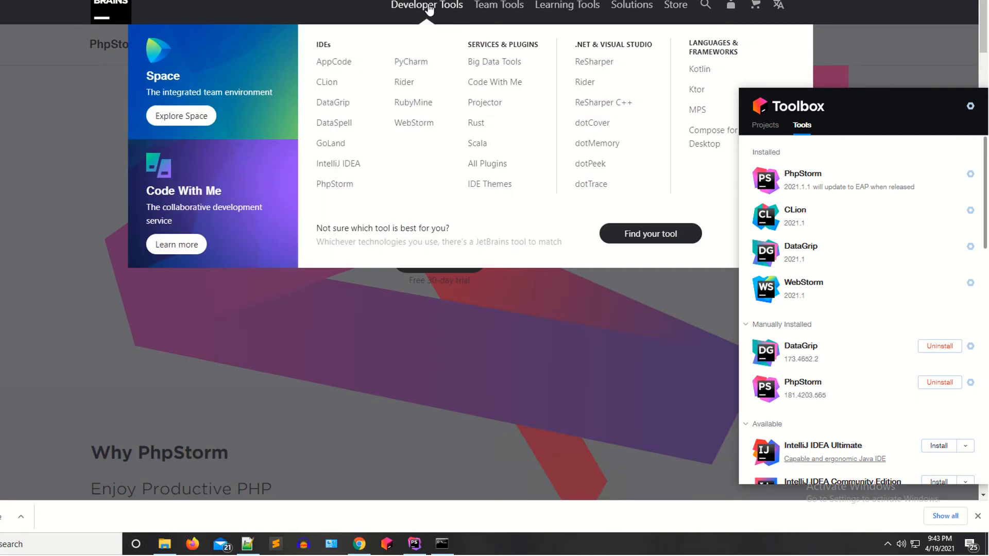
mouse_move(418, 22)
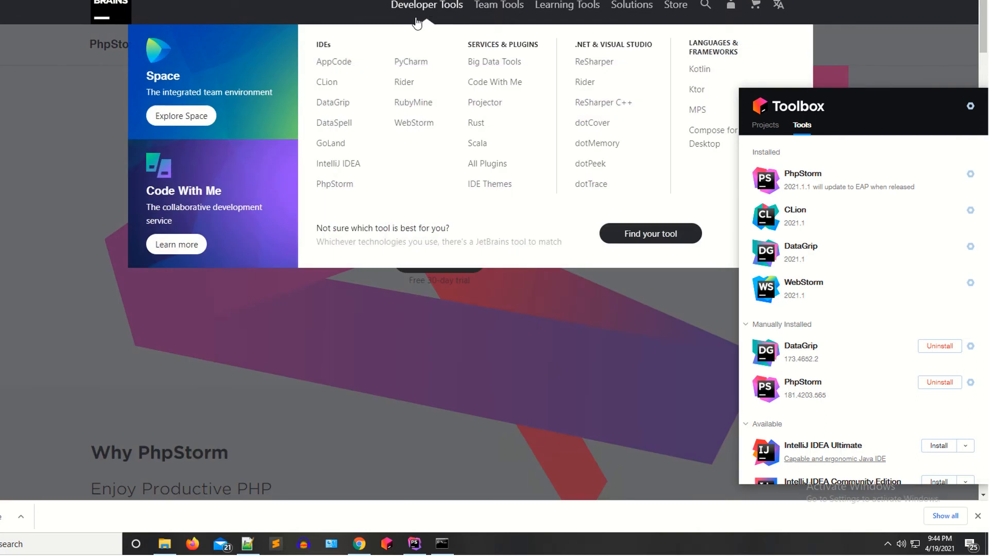
mouse_move(326, 147)
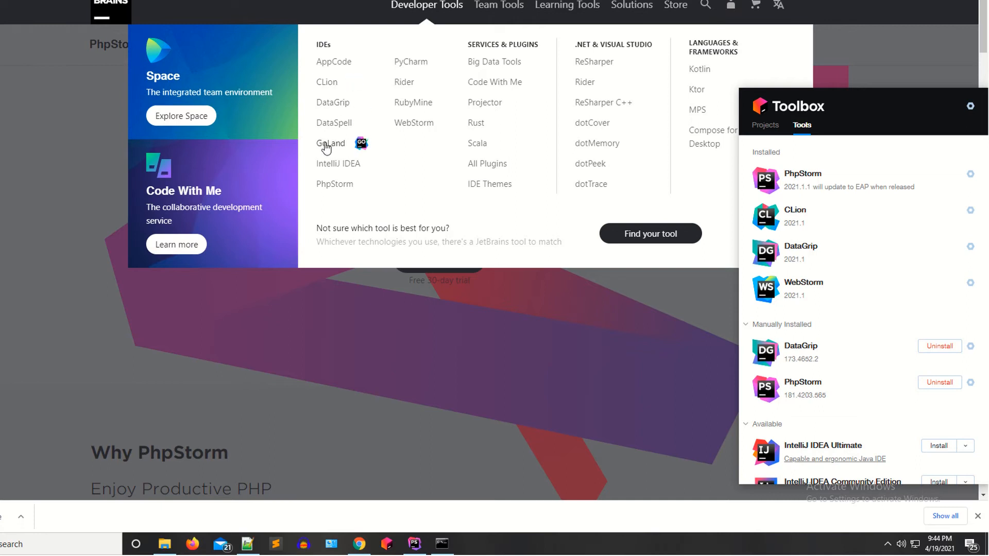
mouse_move(401, 113)
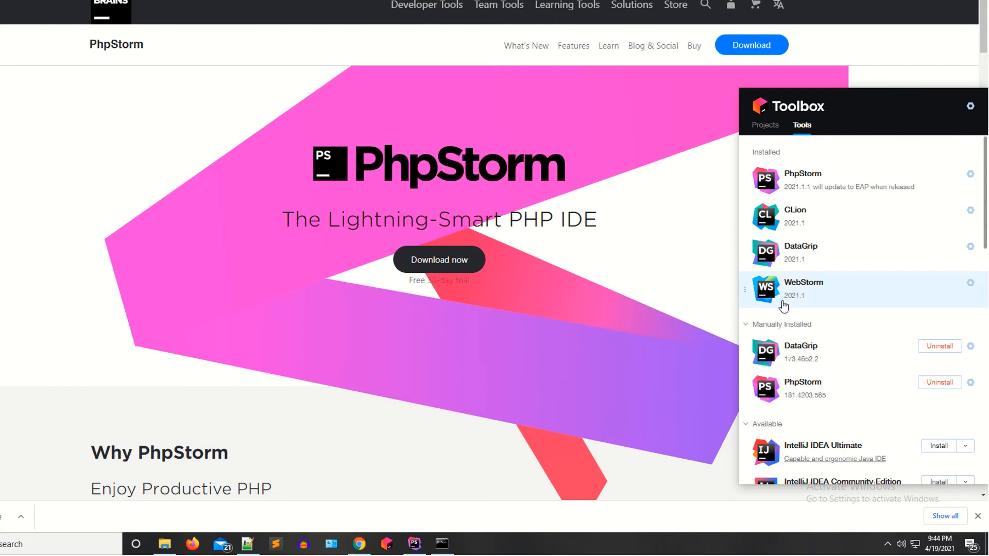
left_click(426, 4)
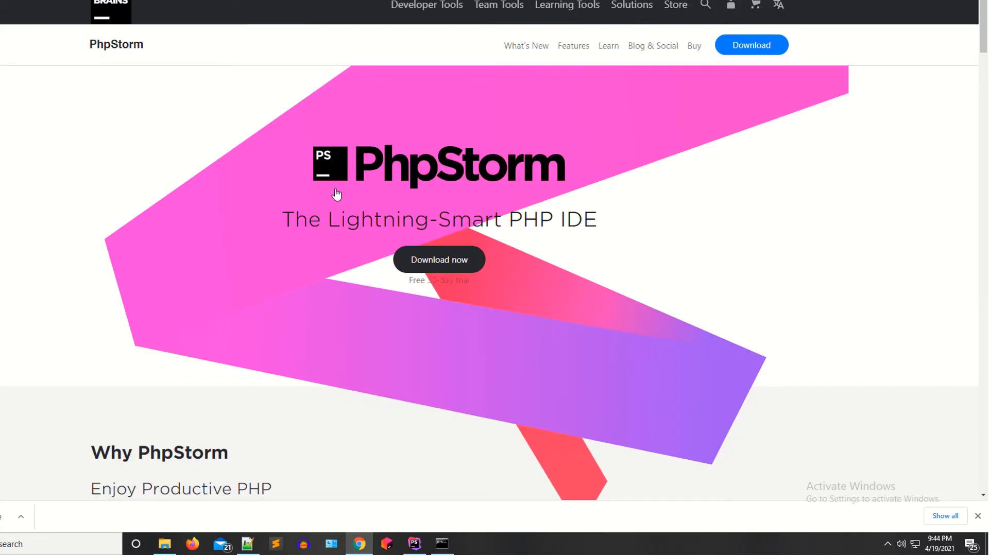
mouse_move(336, 182)
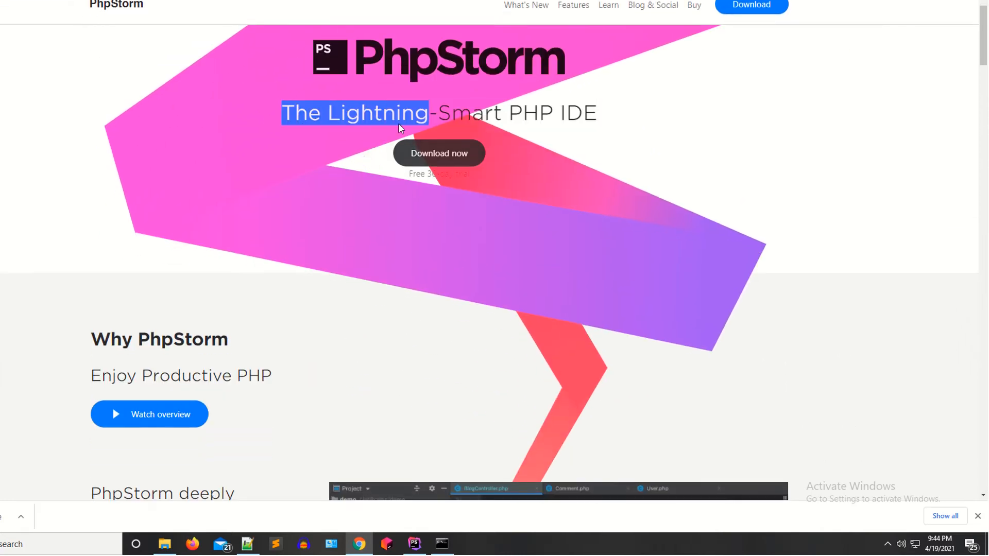
Scroll down through the PhpStorm feature overview on the product page
scroll("down", 3)
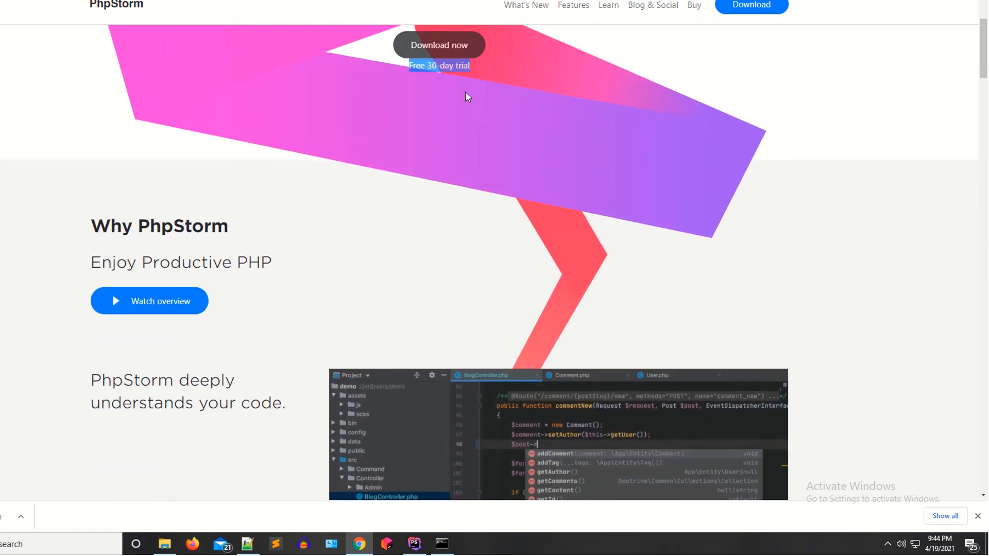
scroll("down", 3)
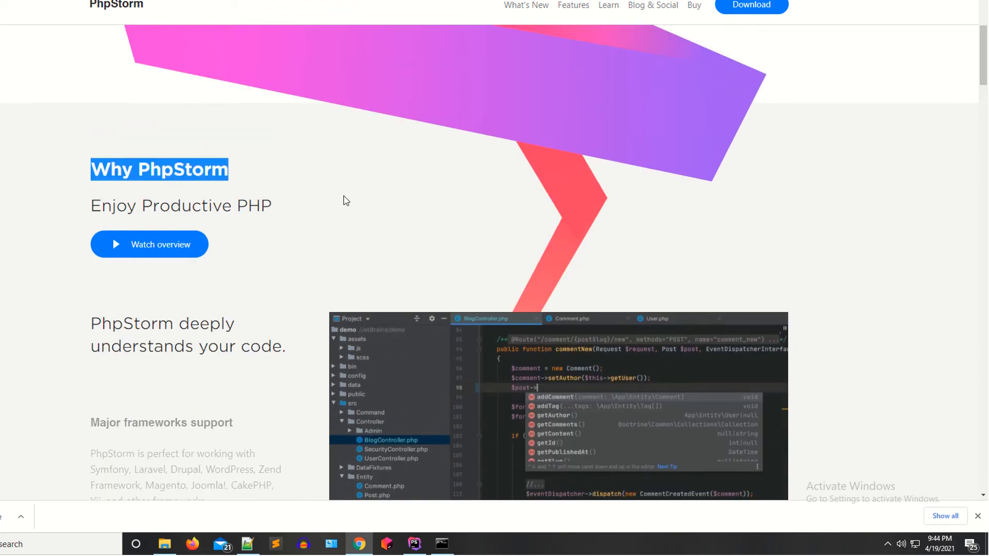
scroll("down", 3)
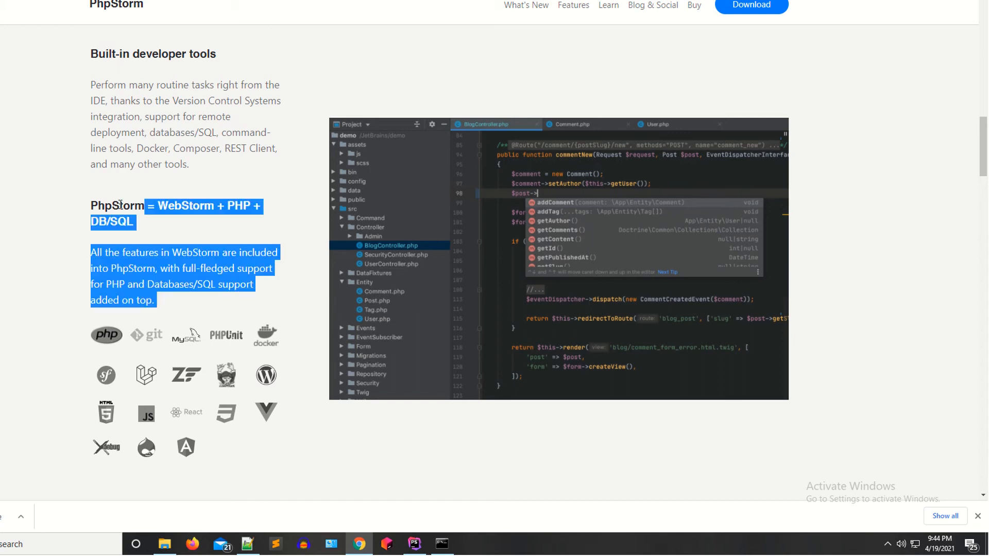
left_click(248, 215)
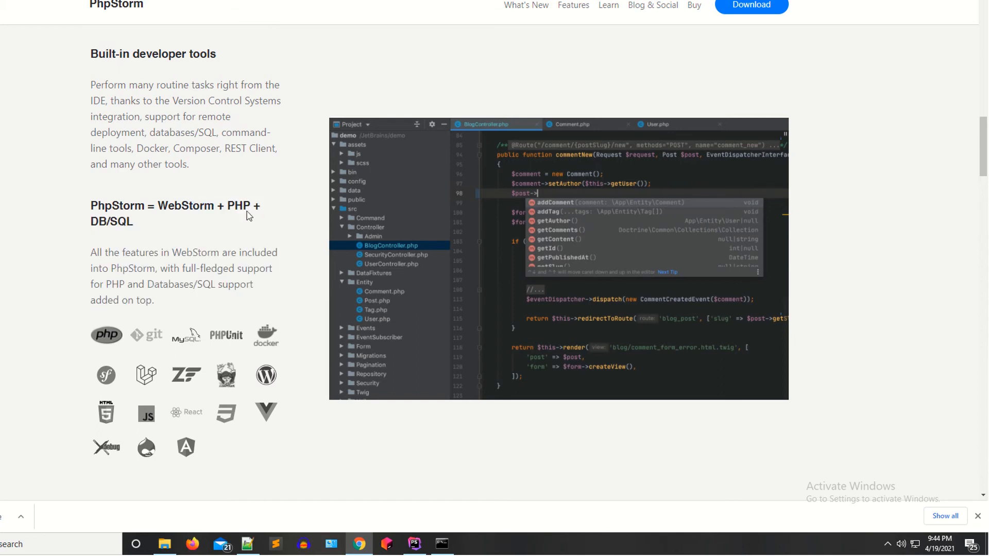
mouse_move(132, 229)
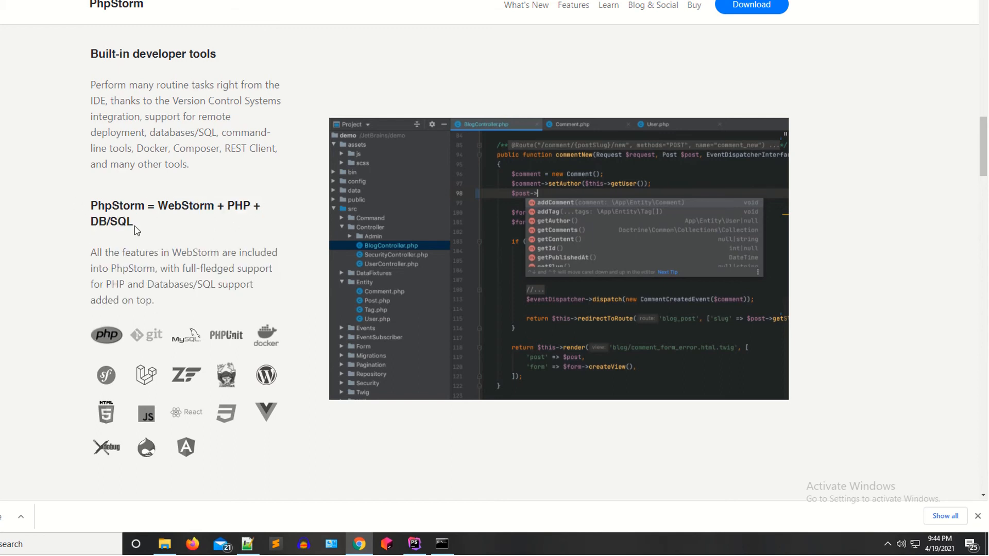
scroll("down", 3)
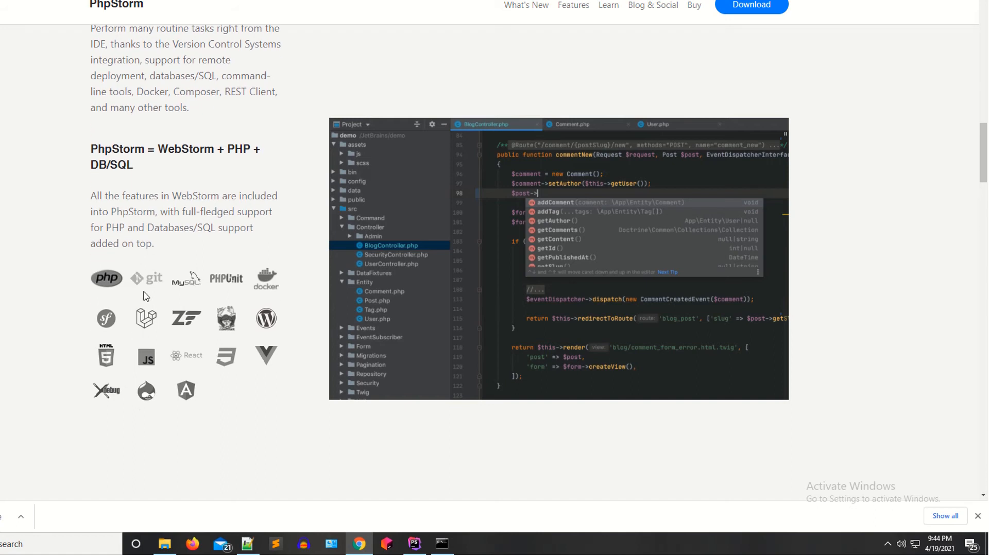
mouse_move(270, 297)
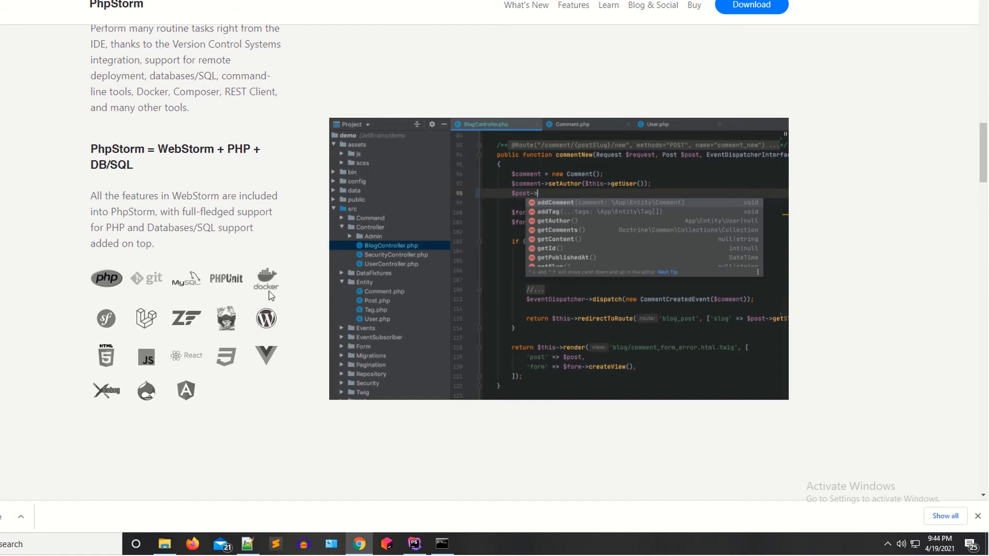
mouse_move(167, 325)
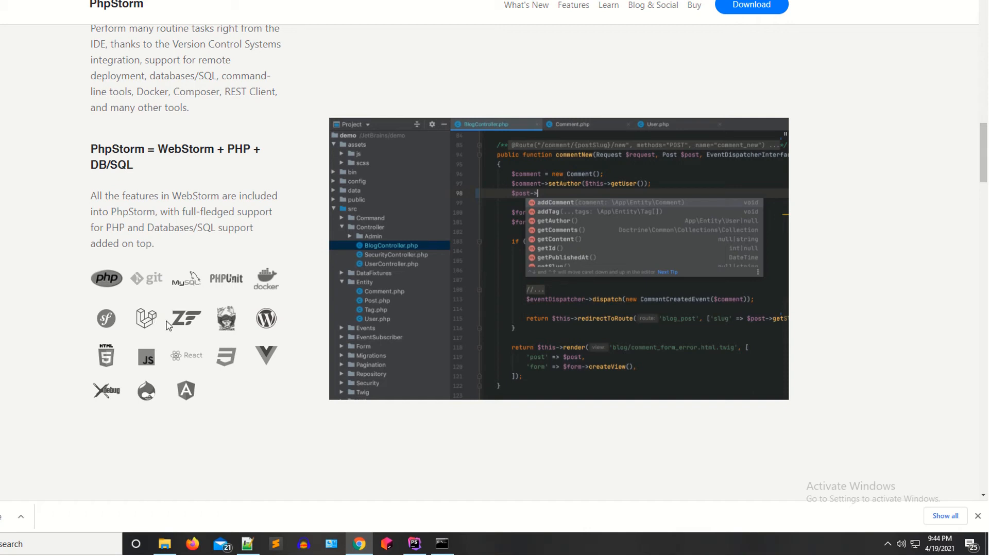
Return to the page top, then bring up the bootstrap4 PhpStorm project's File menu
scroll("down", 3)
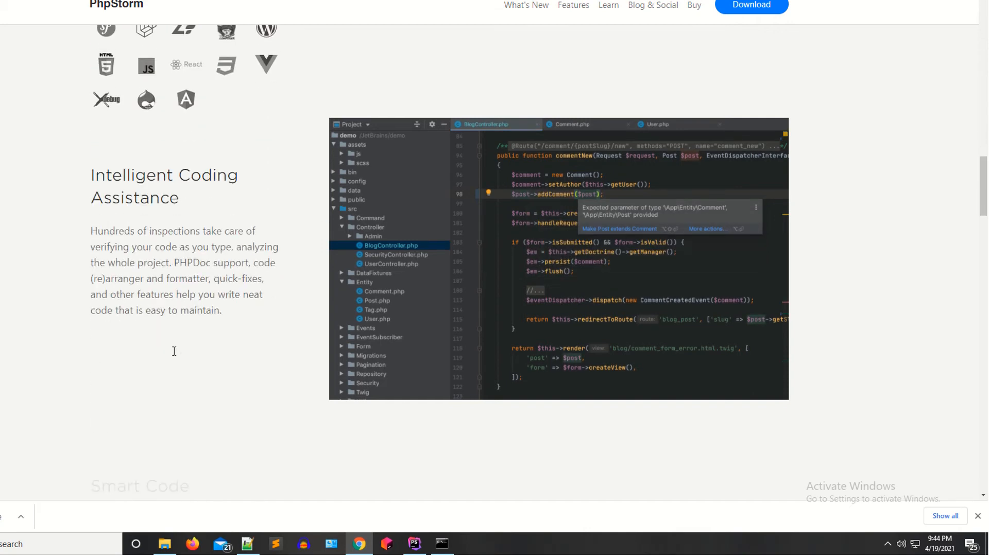
scroll("up", 3)
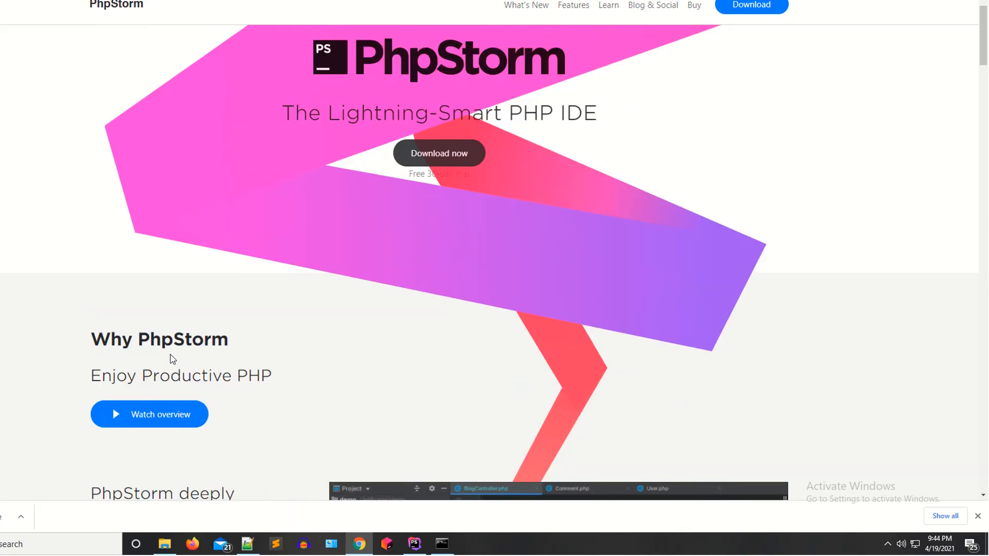
scroll("up", 3)
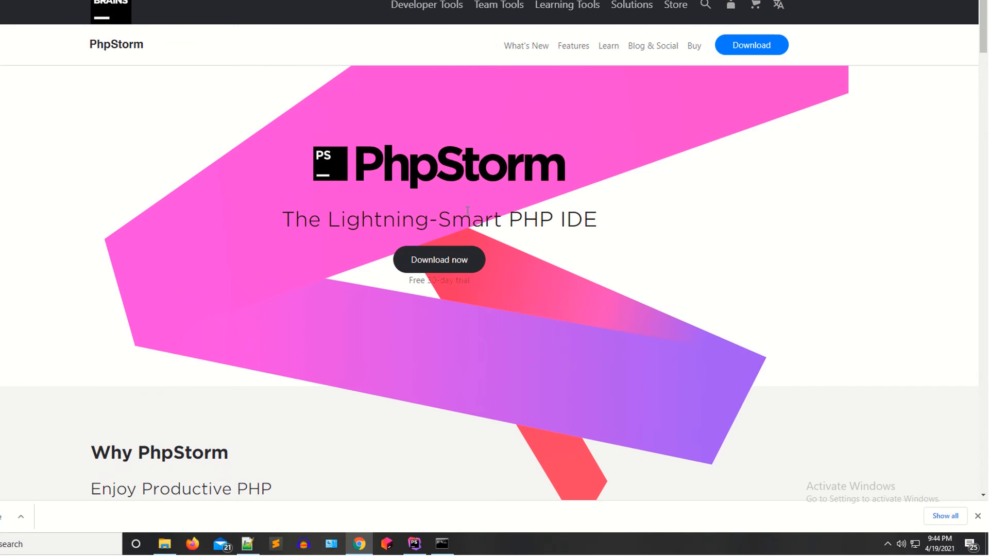
mouse_move(469, 208)
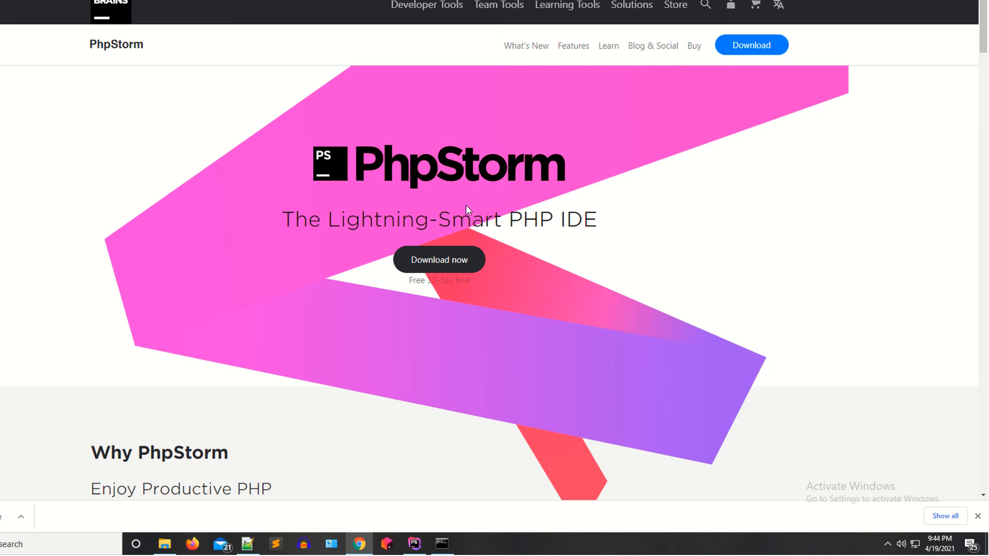
left_click(414, 543)
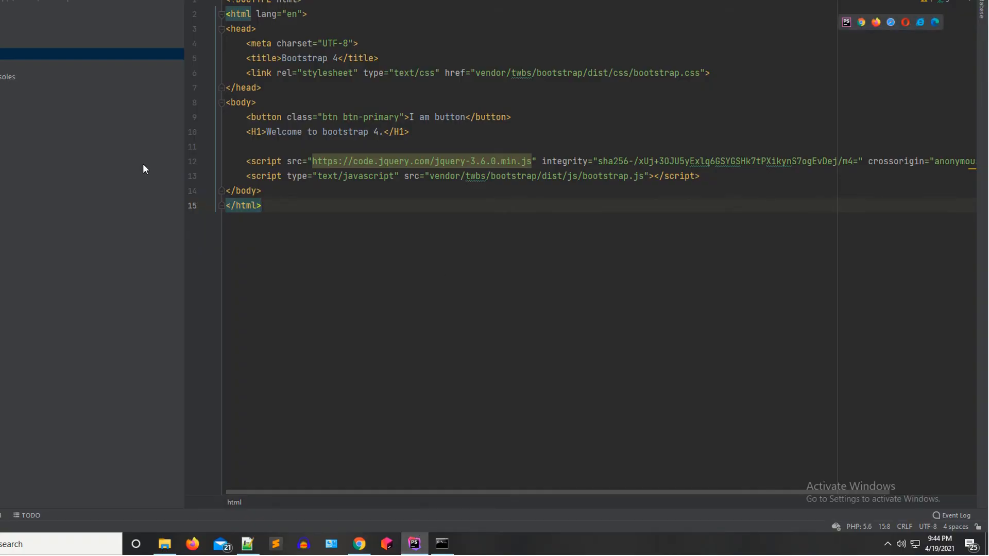
left_click(24, 8)
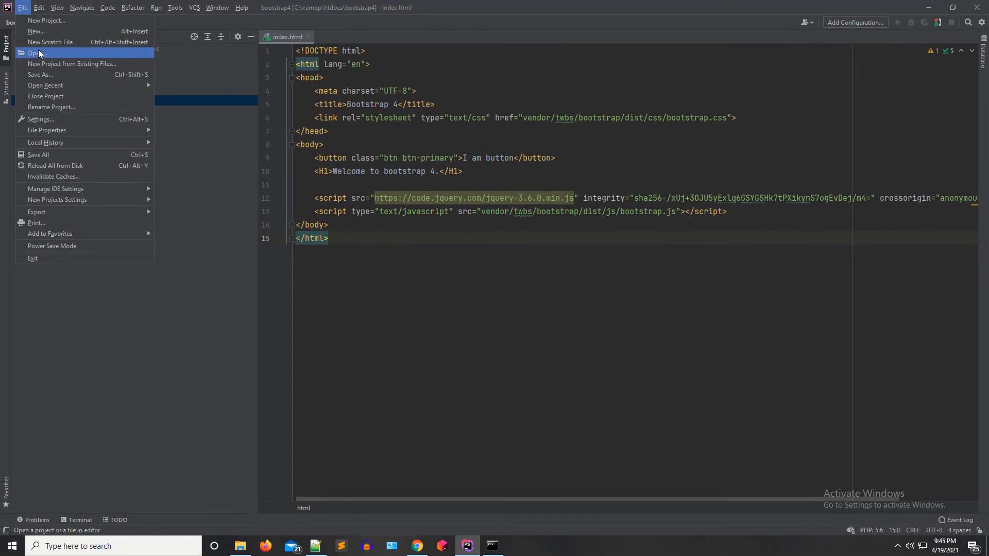